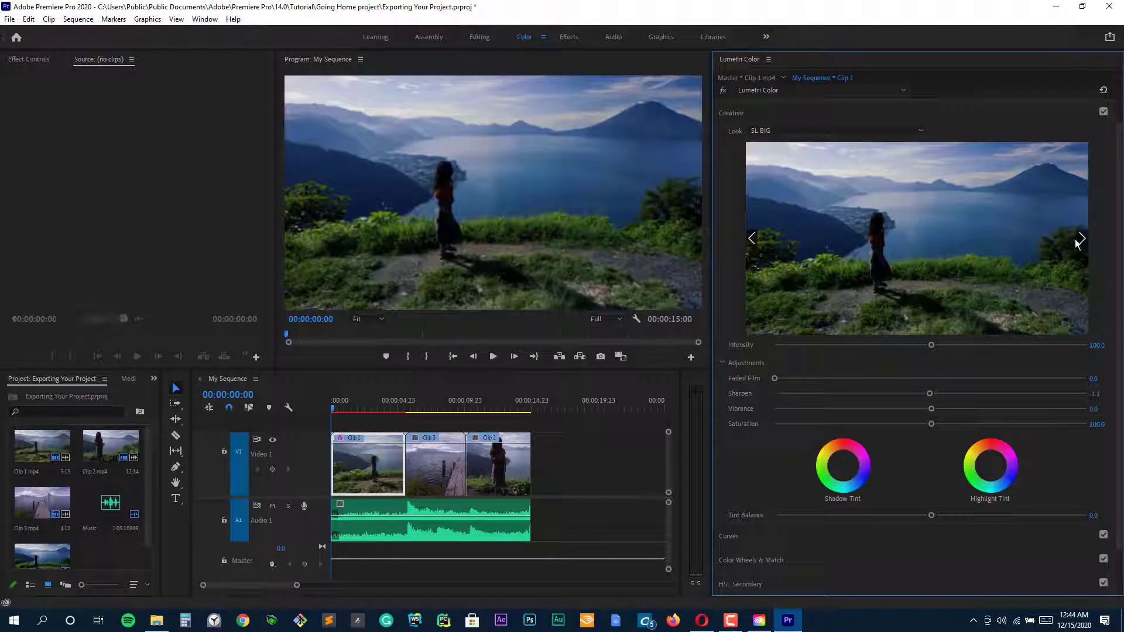
{"action": "mouse_move", "coordinate": [1078, 238]}
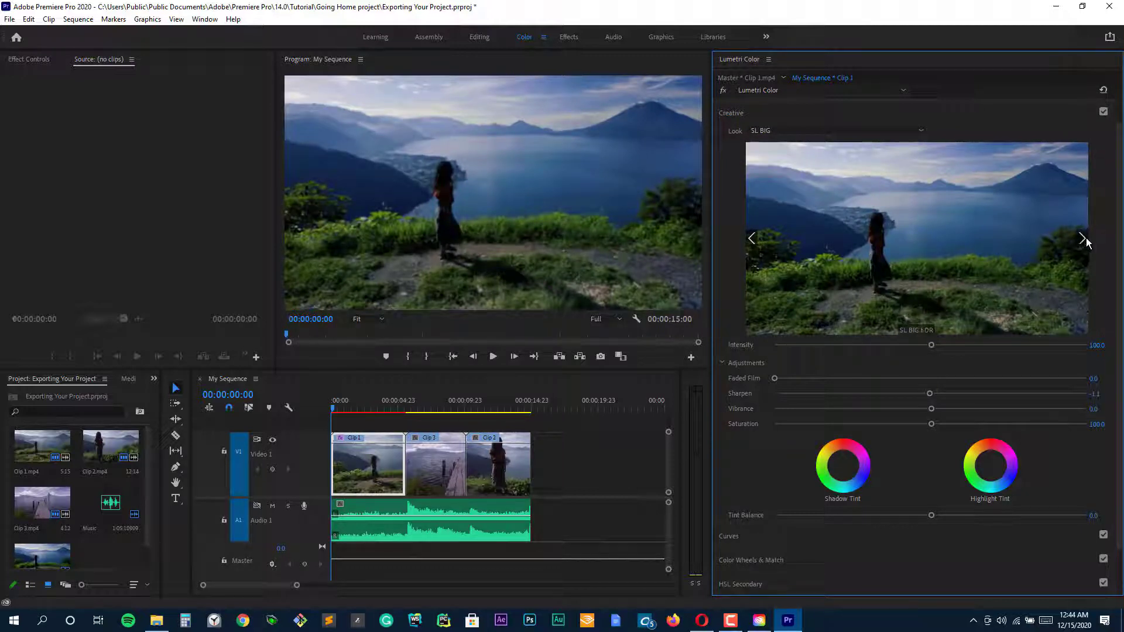
Step: Browse the Lumetri Creative looks and apply SL CLEAN KODAK C HDR to Clip 1
{"action": "left_click", "coordinate": [1082, 238]}
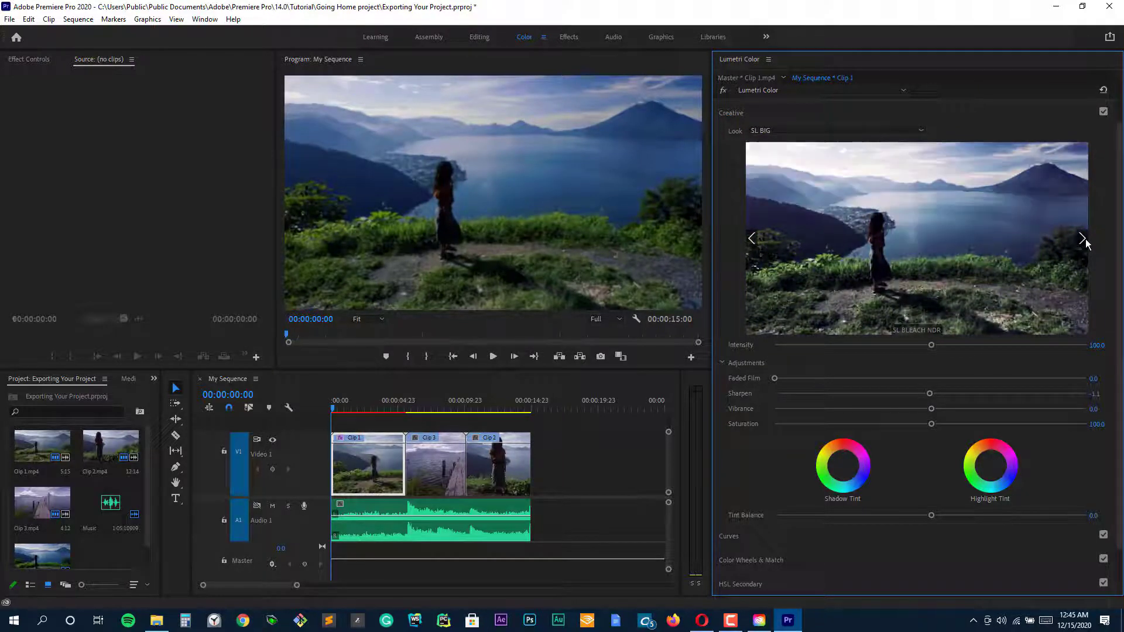
{"action": "left_click", "coordinate": [1084, 239]}
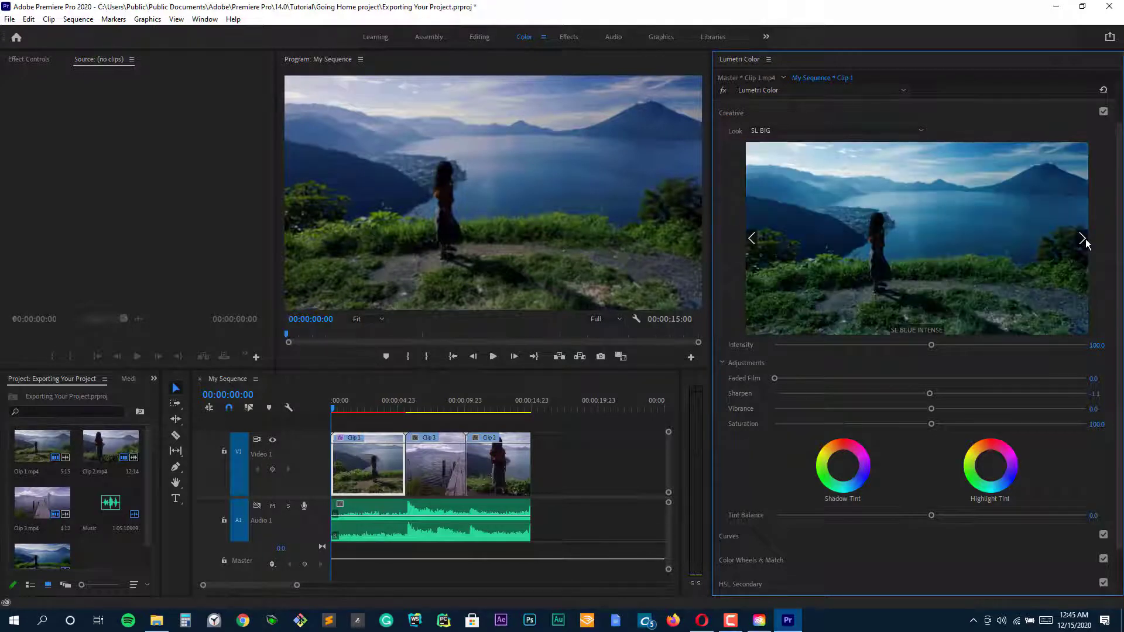
{"action": "left_click", "coordinate": [1083, 239]}
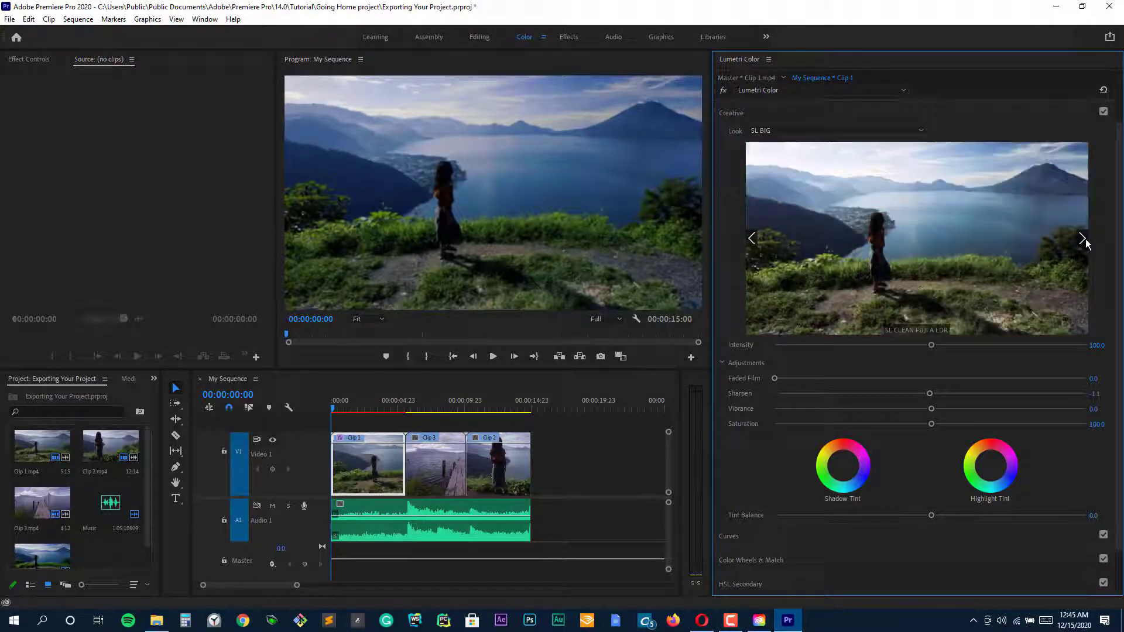
{"action": "left_click", "coordinate": [1082, 238]}
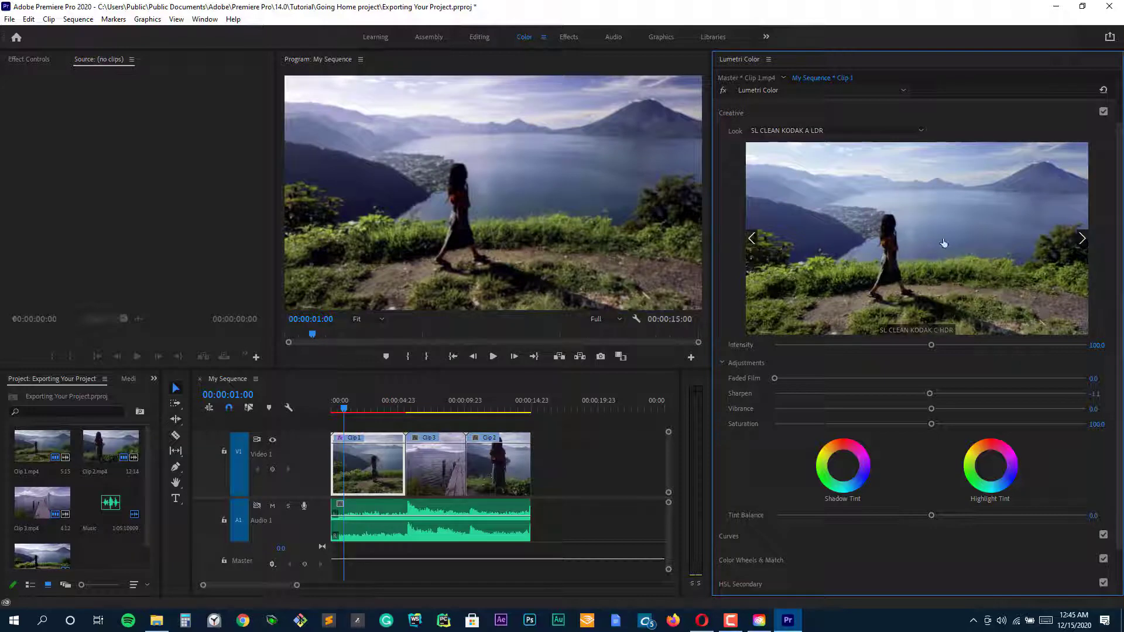
{"action": "left_click", "coordinate": [492, 356]}
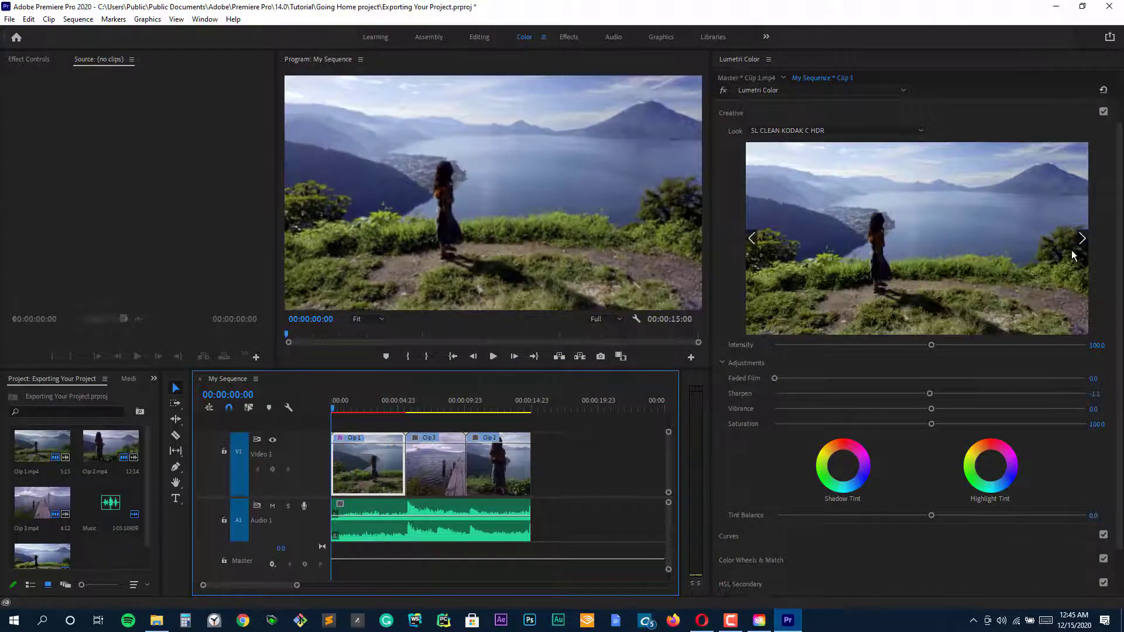
{"action": "left_click", "coordinate": [1082, 238]}
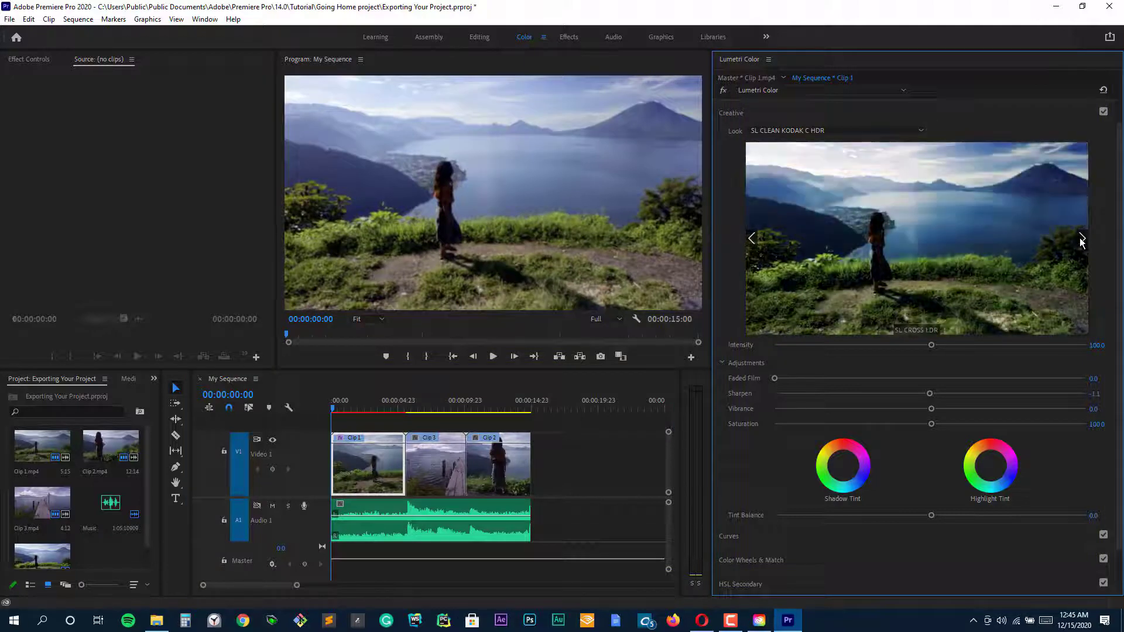
{"action": "left_click", "coordinate": [1081, 239]}
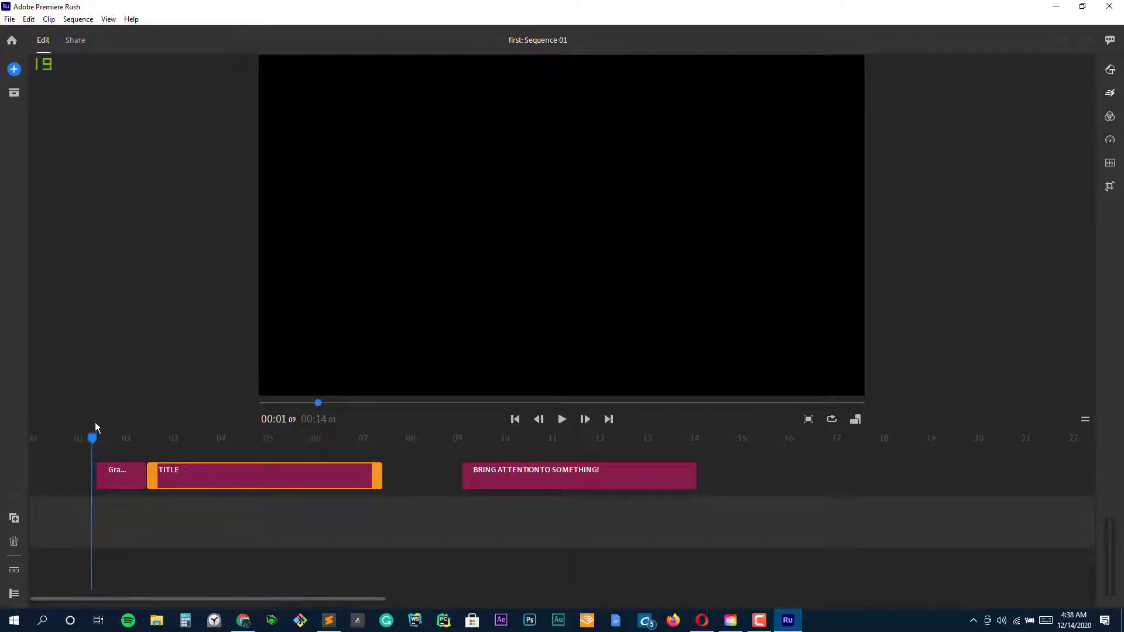
Step: Preview the orange BRING ATTENTION TO SOMETHING! callout graphic in the Rush sequence
{"action": "left_click", "coordinate": [562, 419]}
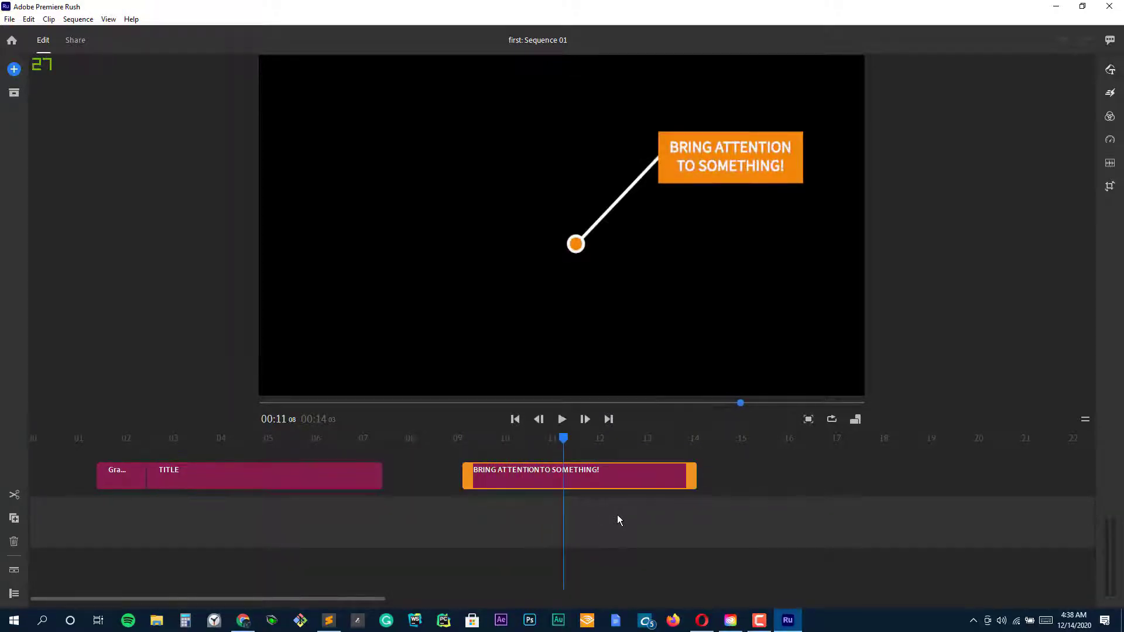
{"action": "left_click", "coordinate": [10, 19]}
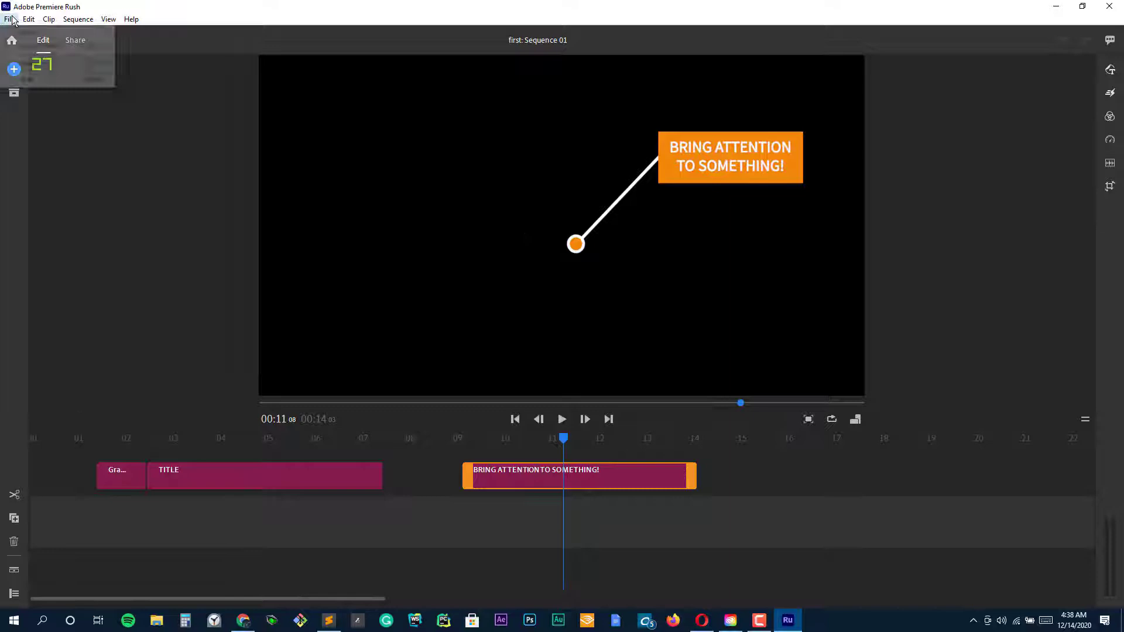
Step: Add the Modern Title graphics template as a new clip at the sequence start
{"action": "left_click", "coordinate": [14, 69]}
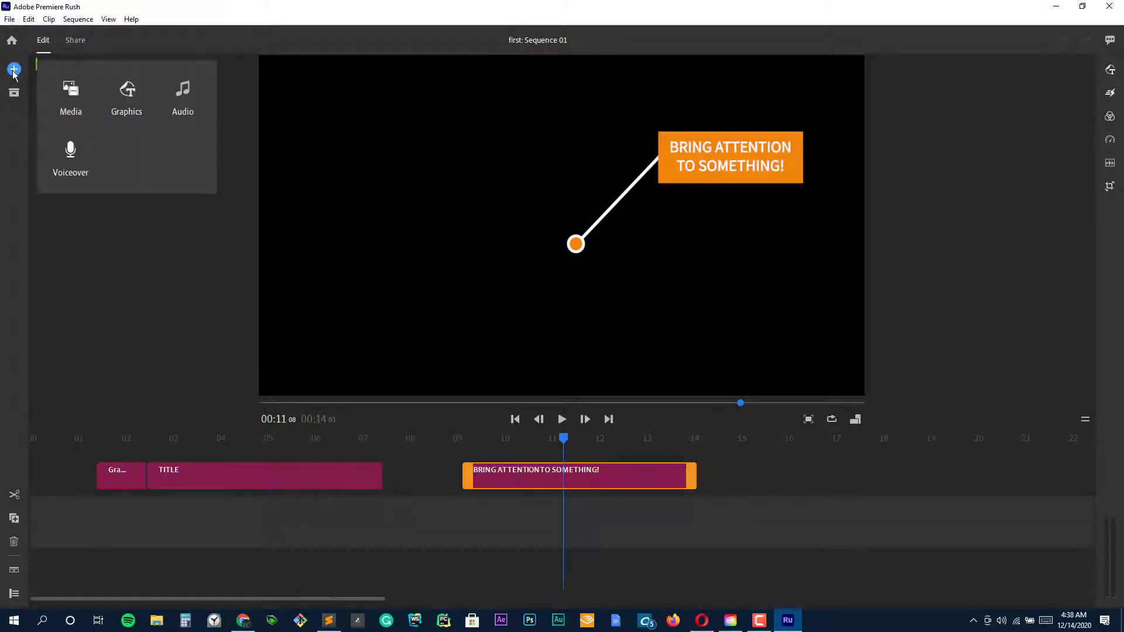
{"action": "left_click", "coordinate": [127, 97]}
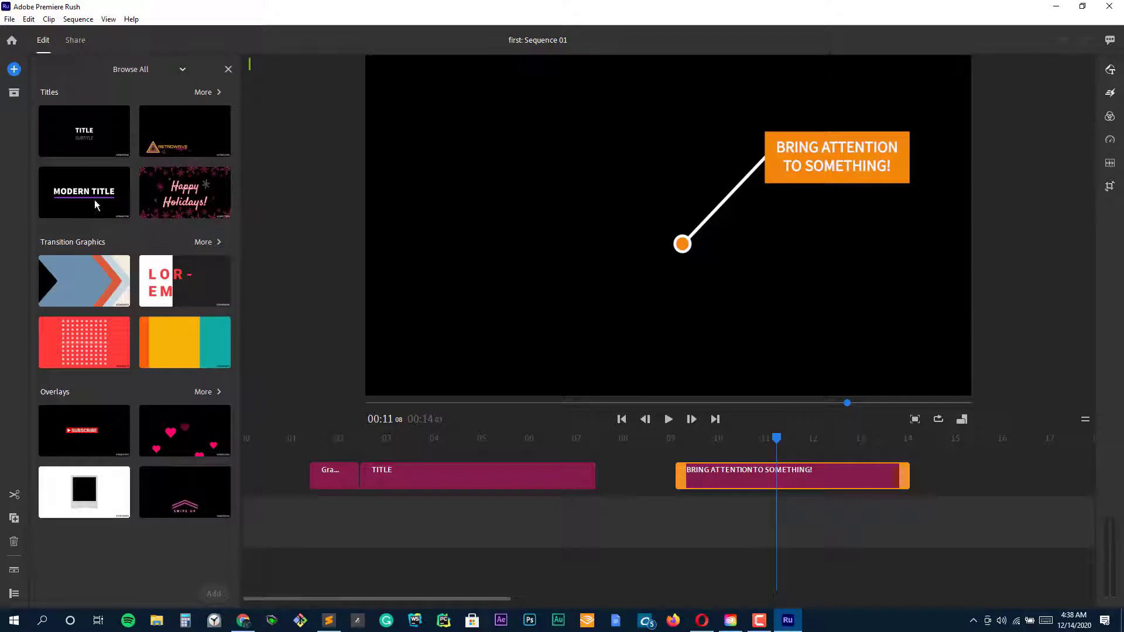
{"action": "left_click", "coordinate": [84, 191]}
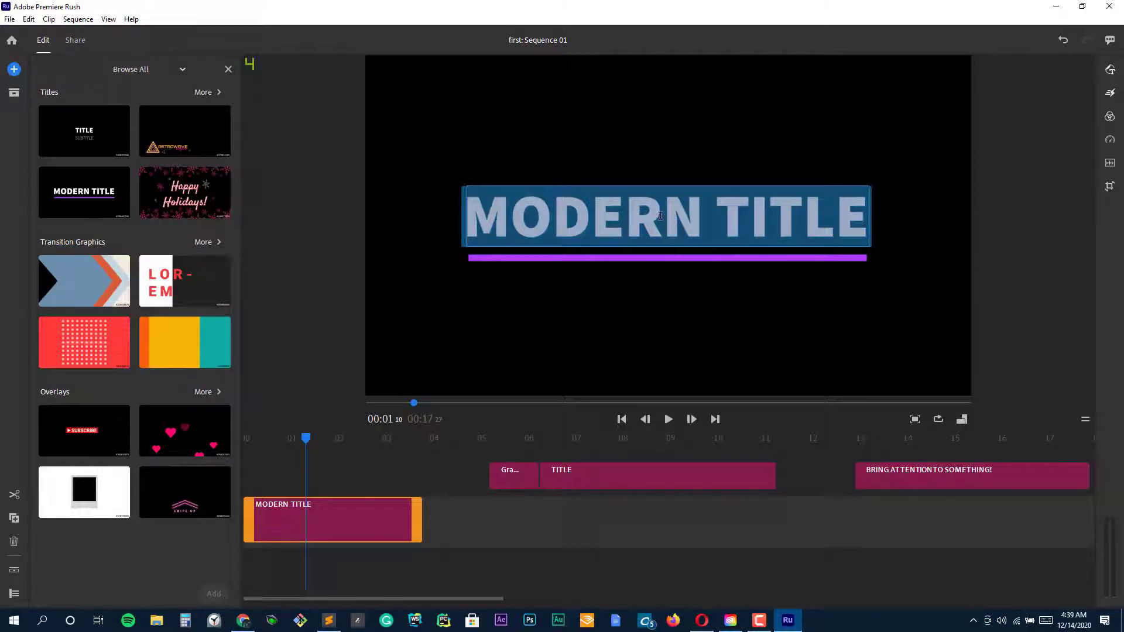
{"action": "type", "text": "Premiere Pro CC"}
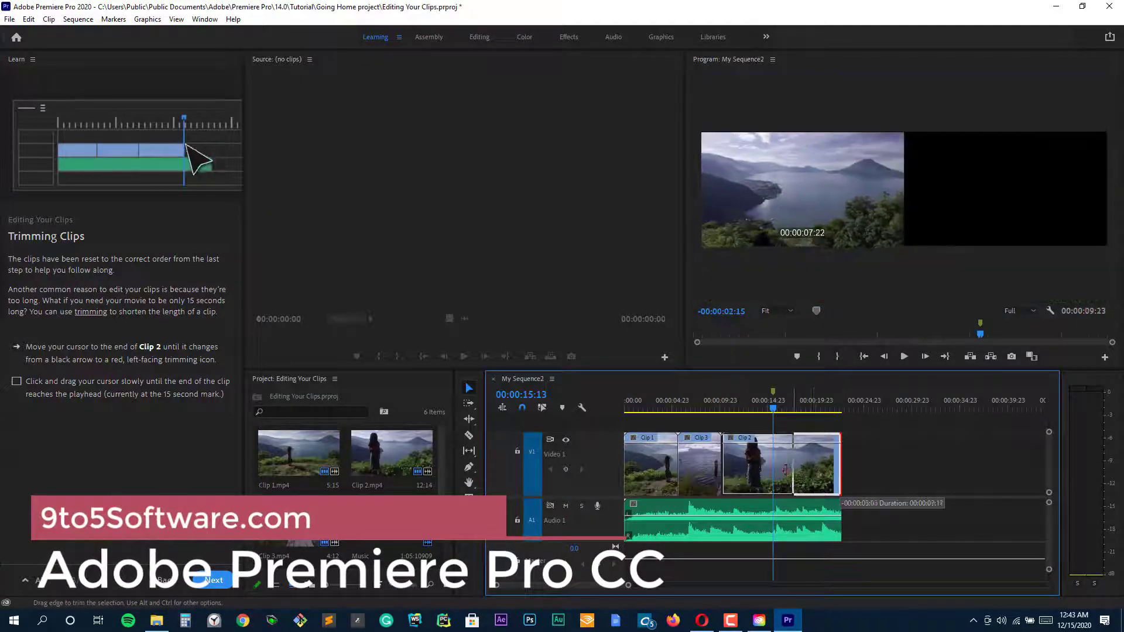
Step: Shorten Clip 2 to the playhead, finish the editing lesson and start the Exporting Your Project lesson
{"action": "left_click_drag", "start_coordinate": [824, 463], "coordinate": [784, 463]}
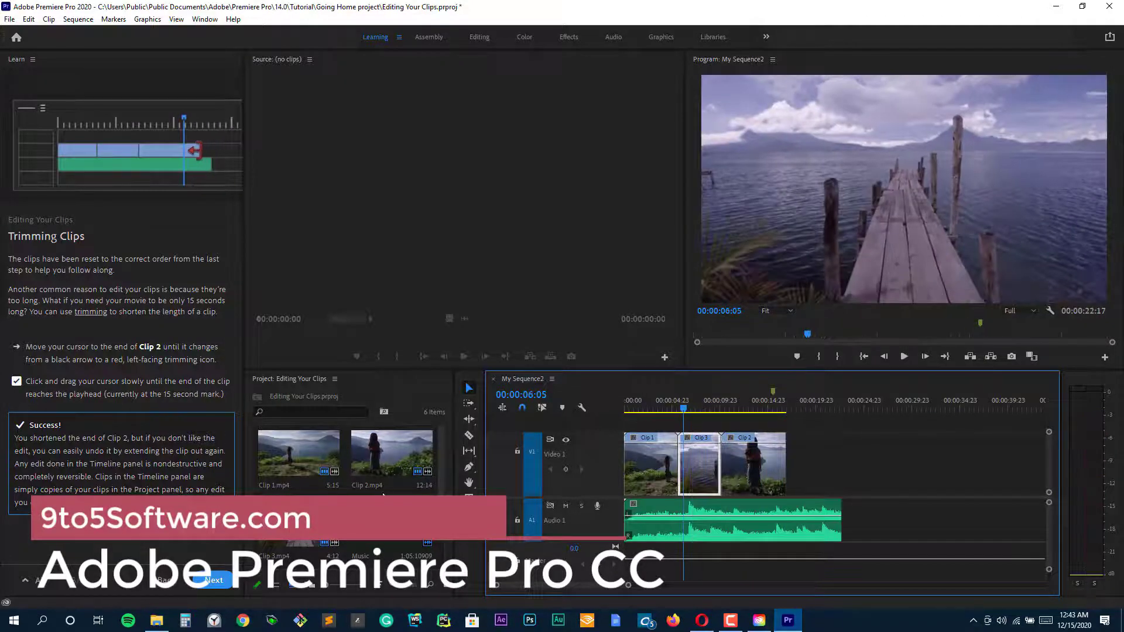
{"action": "left_click", "coordinate": [213, 580]}
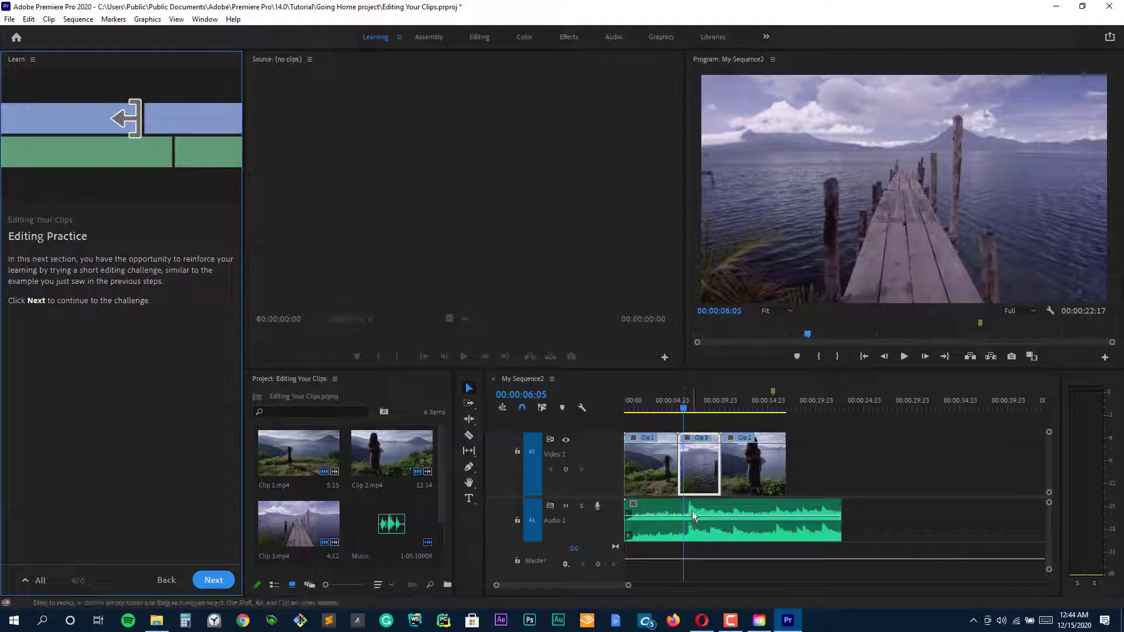
{"action": "left_click", "coordinate": [213, 580]}
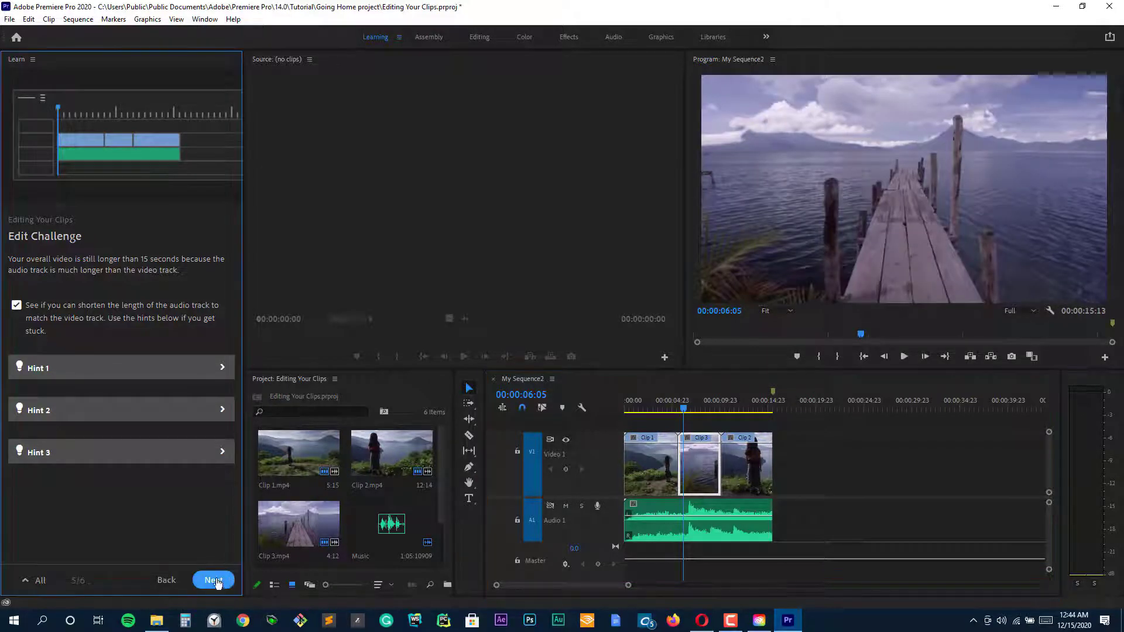
{"action": "left_click", "coordinate": [213, 579]}
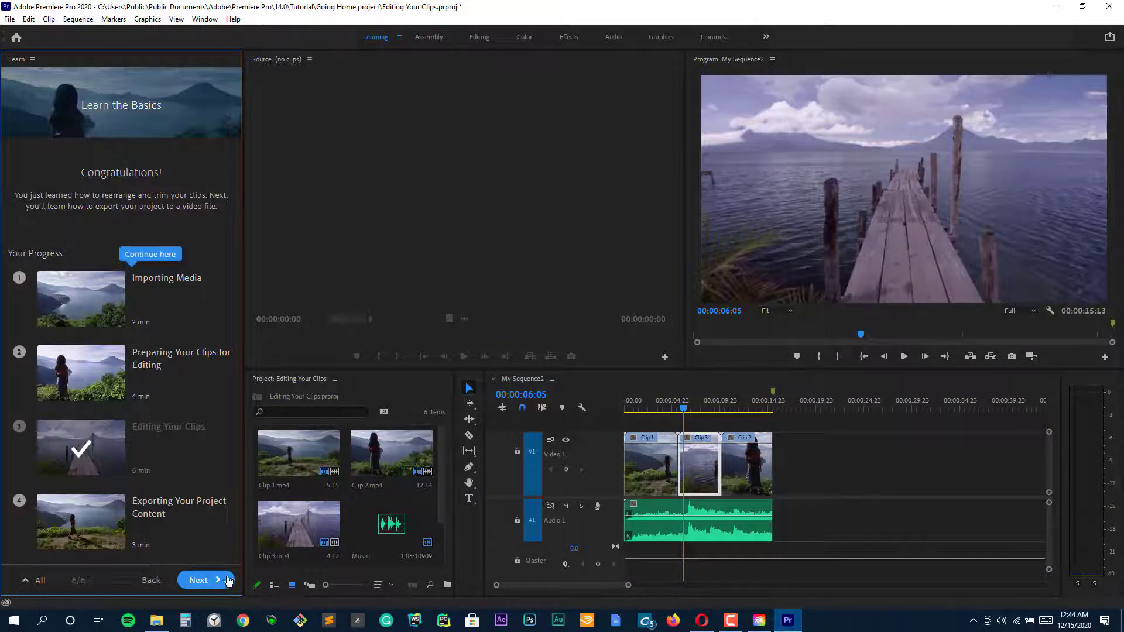
{"action": "left_click", "coordinate": [199, 579]}
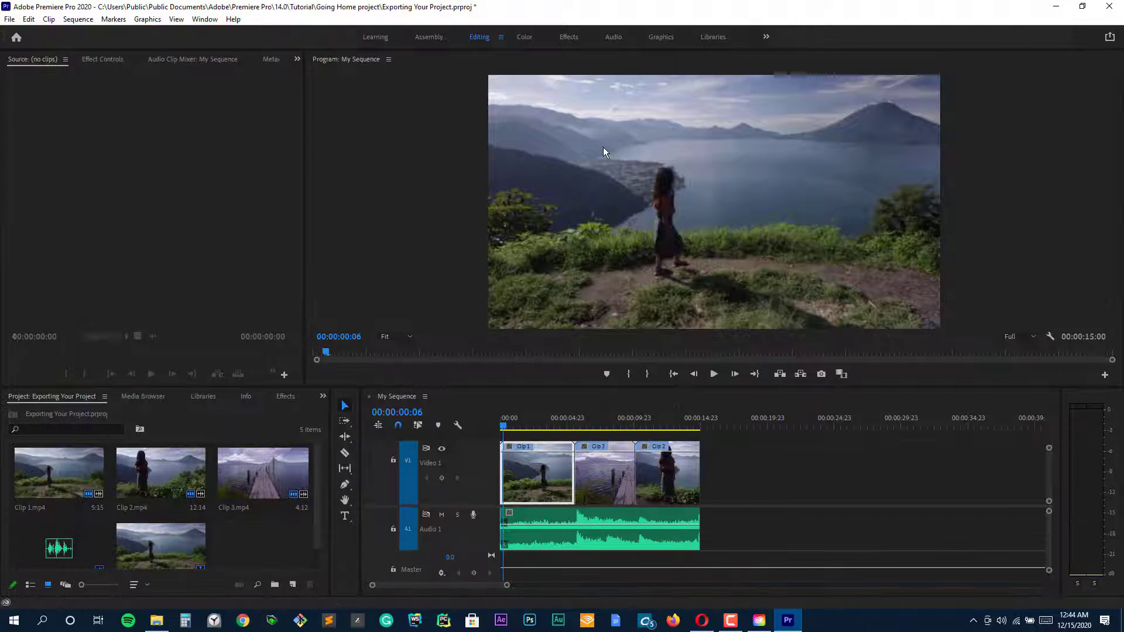
{"action": "left_click", "coordinate": [525, 36]}
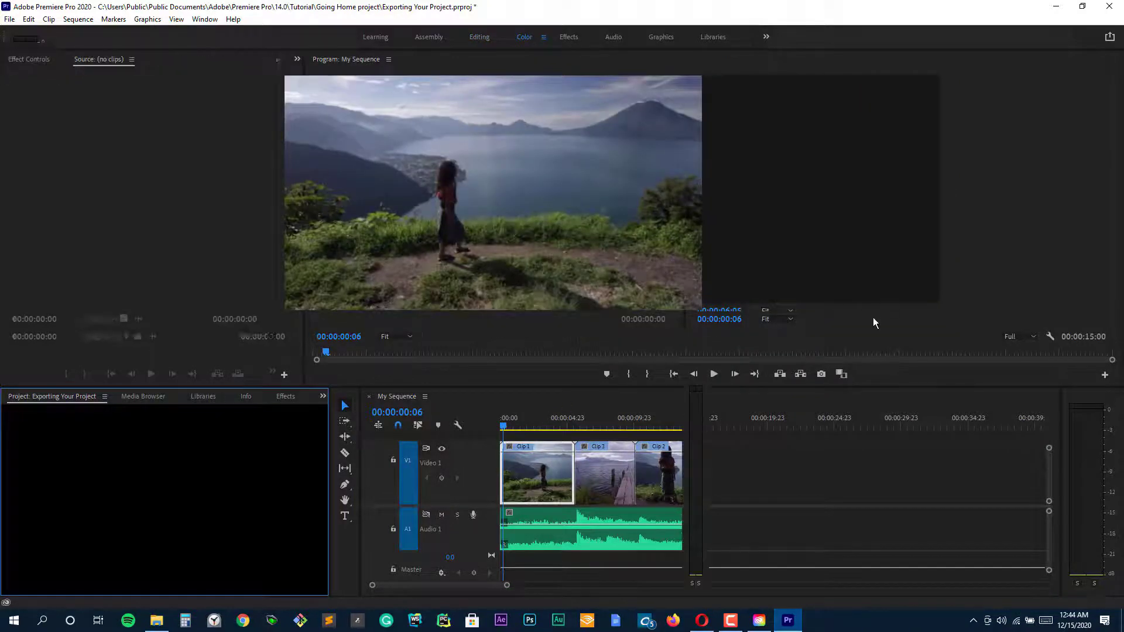
{"action": "left_click", "coordinate": [525, 37]}
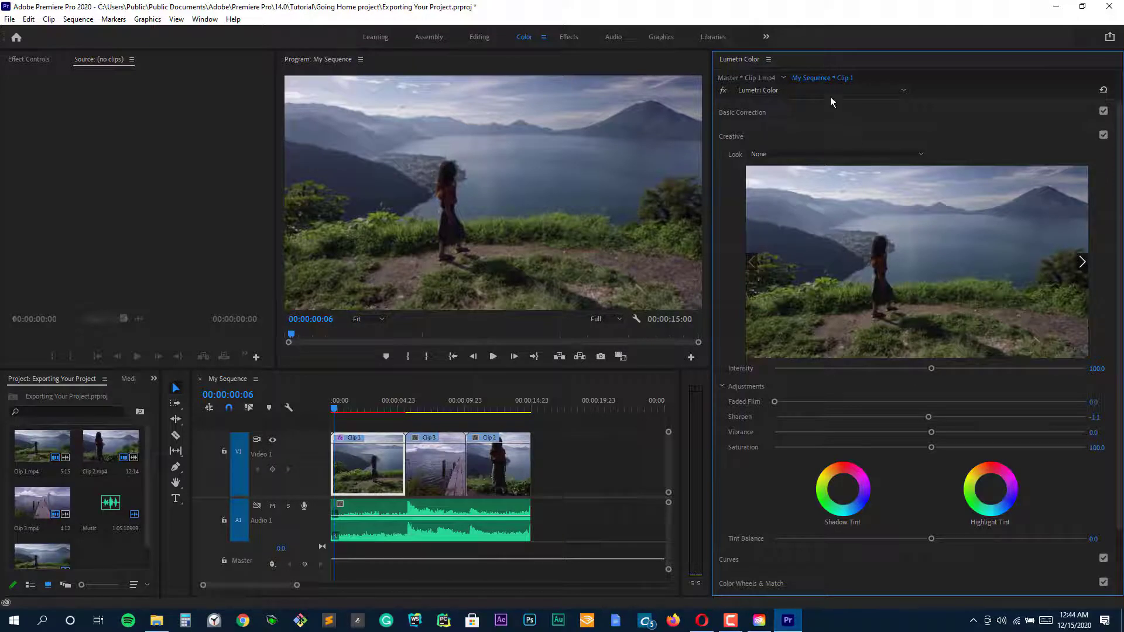
{"action": "left_click", "coordinate": [742, 112]}
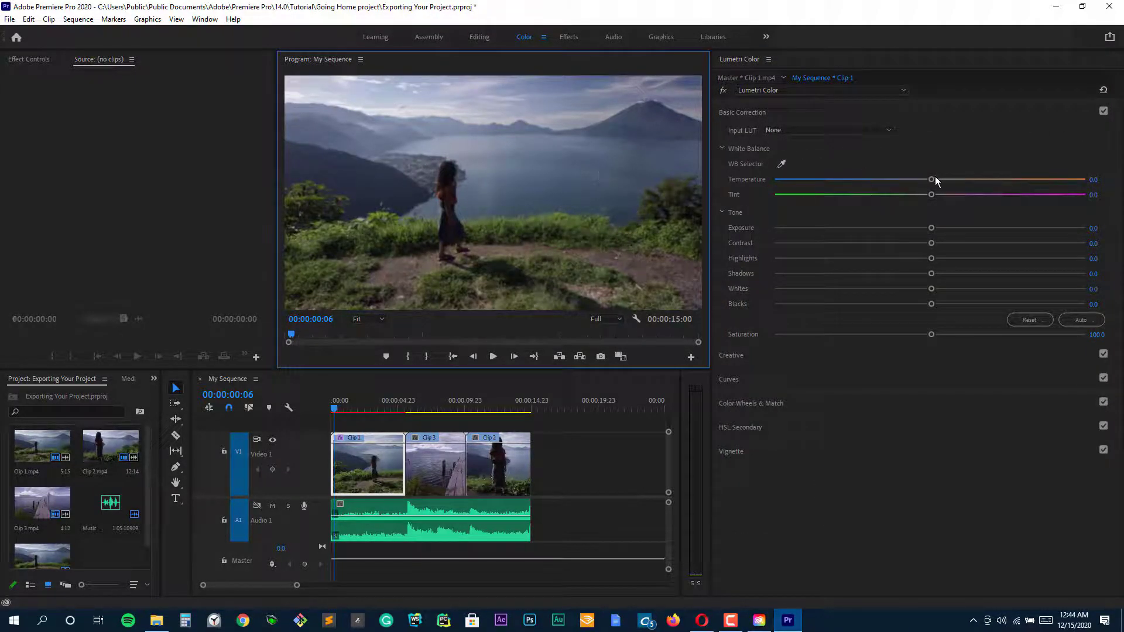
{"action": "left_click_drag", "start_coordinate": [932, 179], "coordinate": [947, 179]}
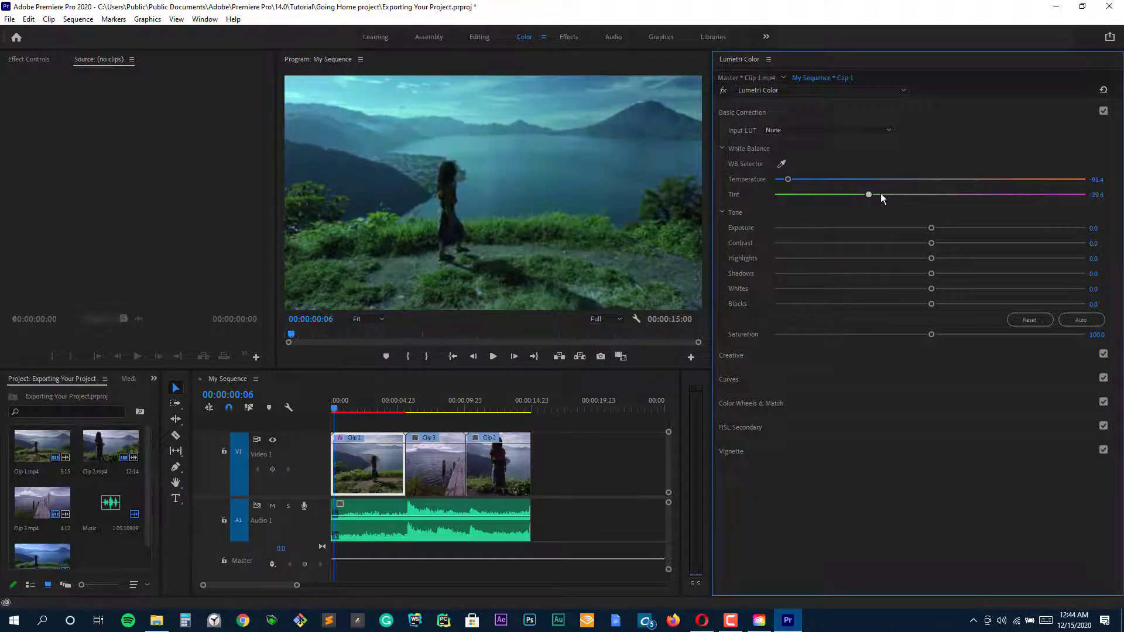
{"action": "left_click_drag", "start_coordinate": [869, 195], "coordinate": [928, 194]}
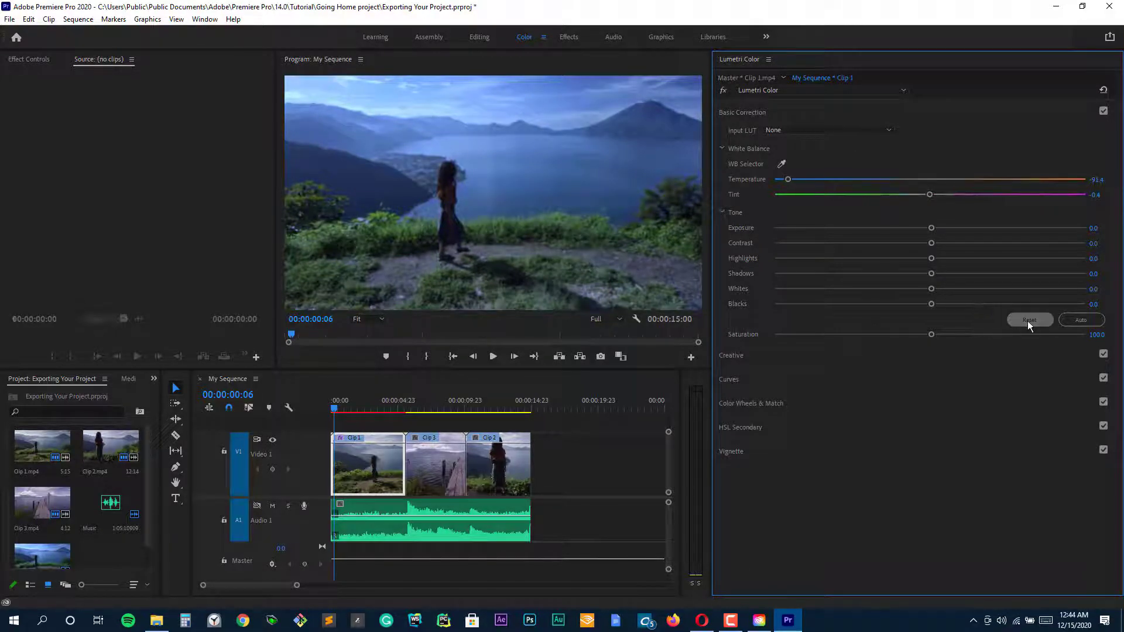
{"action": "left_click", "coordinate": [1029, 319]}
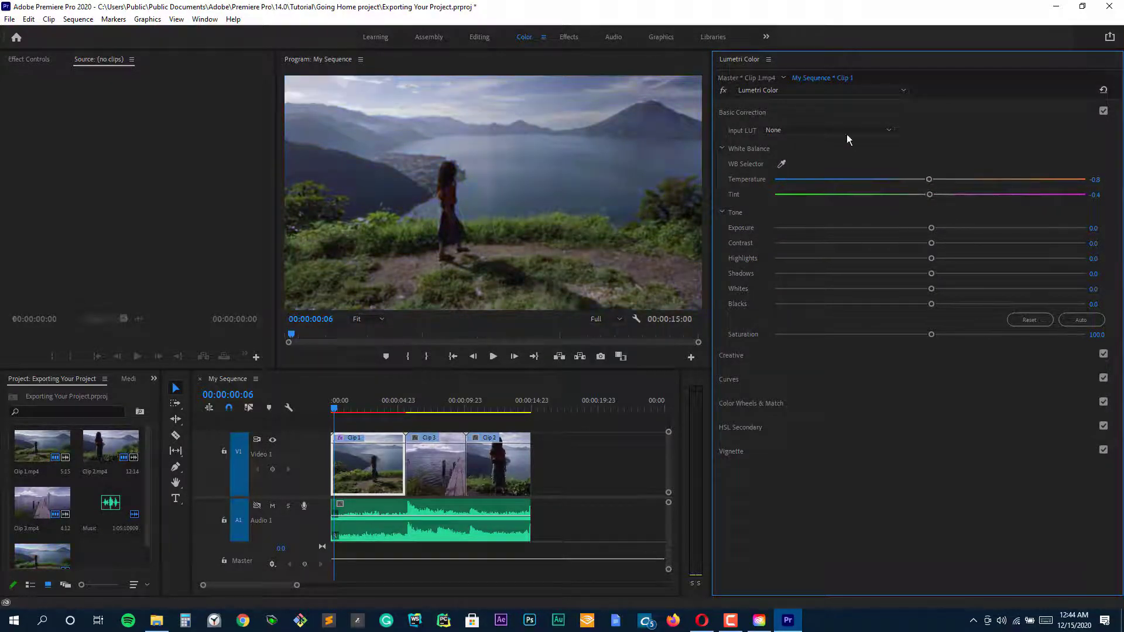
{"action": "left_click", "coordinate": [742, 113]}
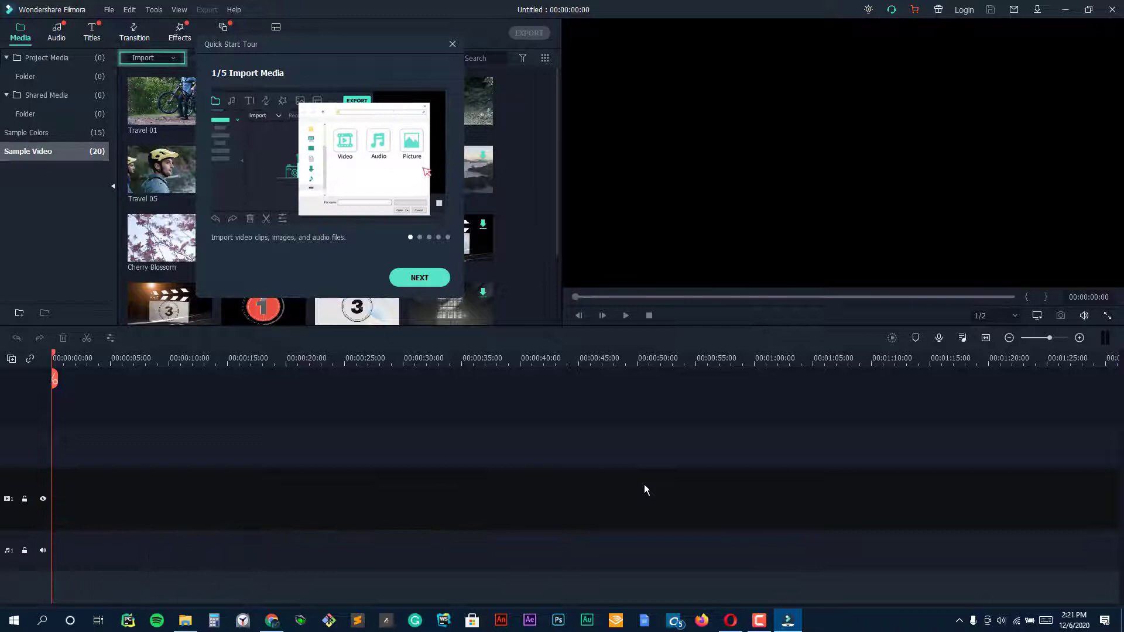
Step: Finish Filmora's Quick Start Tour and close the Message Center
{"action": "left_click", "coordinate": [419, 277]}
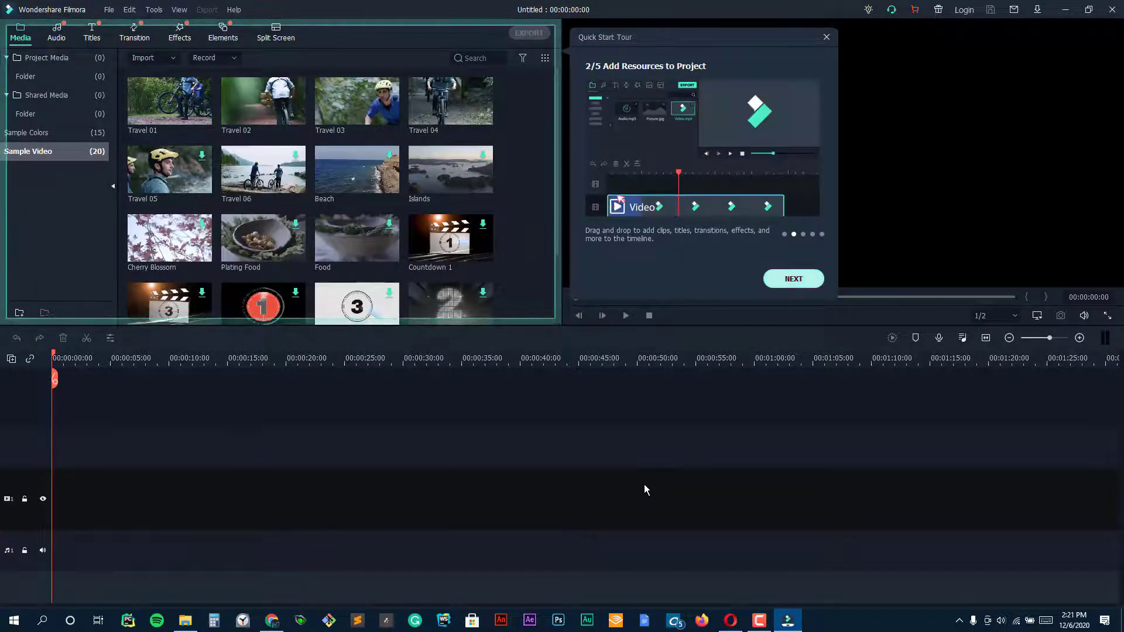
{"action": "left_click", "coordinate": [793, 279]}
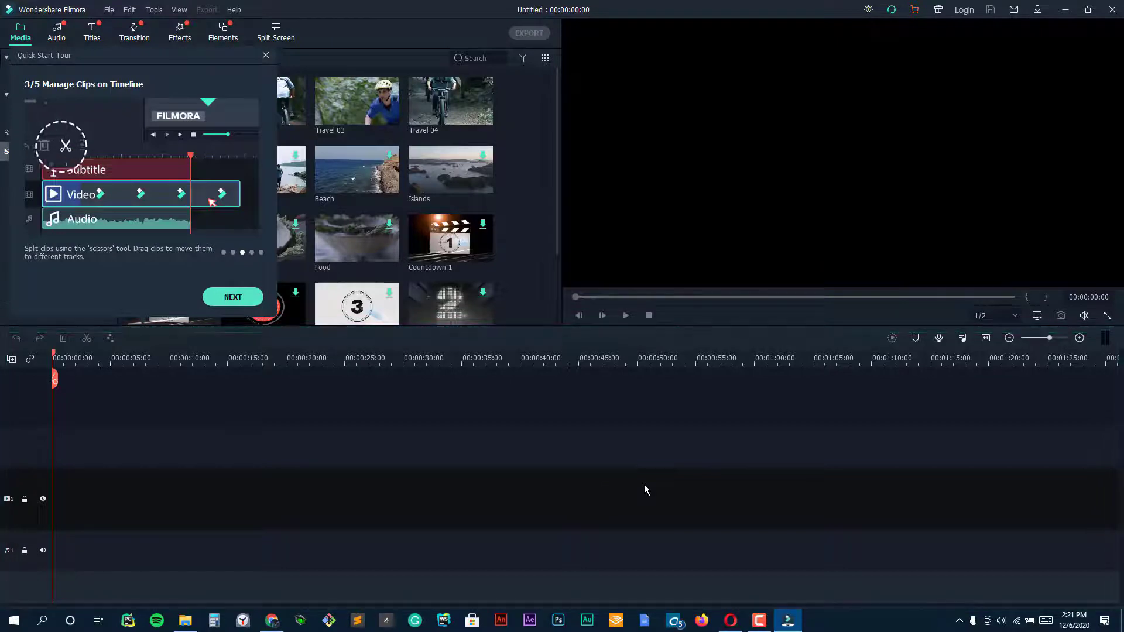
{"action": "left_click", "coordinate": [232, 296]}
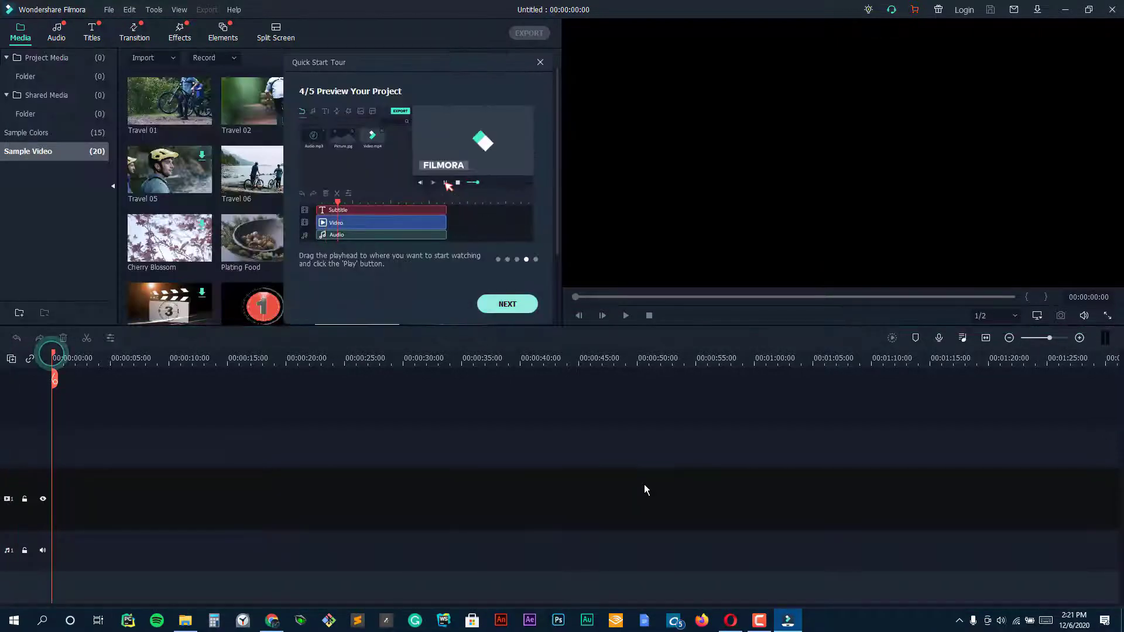
{"action": "left_click", "coordinate": [507, 303]}
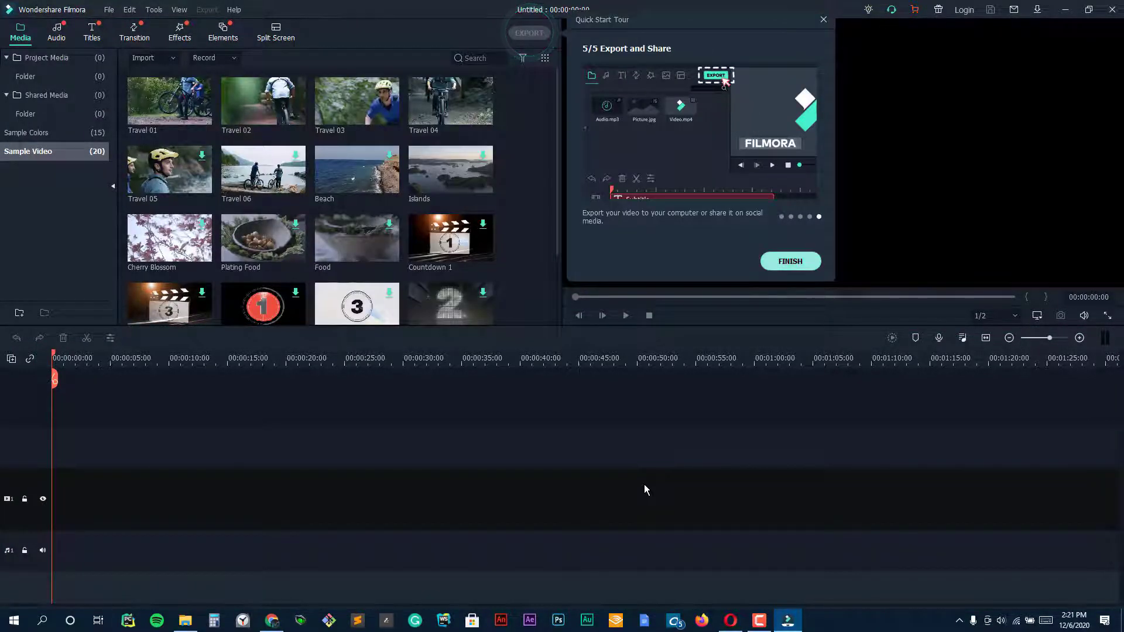
{"action": "left_click", "coordinate": [789, 262]}
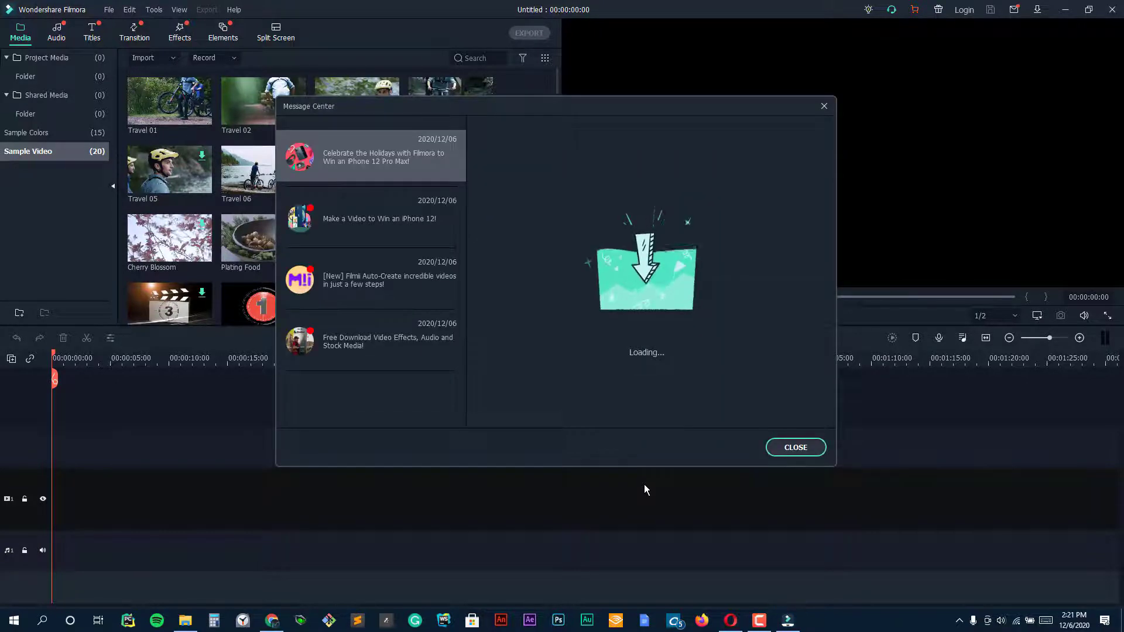
{"action": "left_click", "coordinate": [795, 446]}
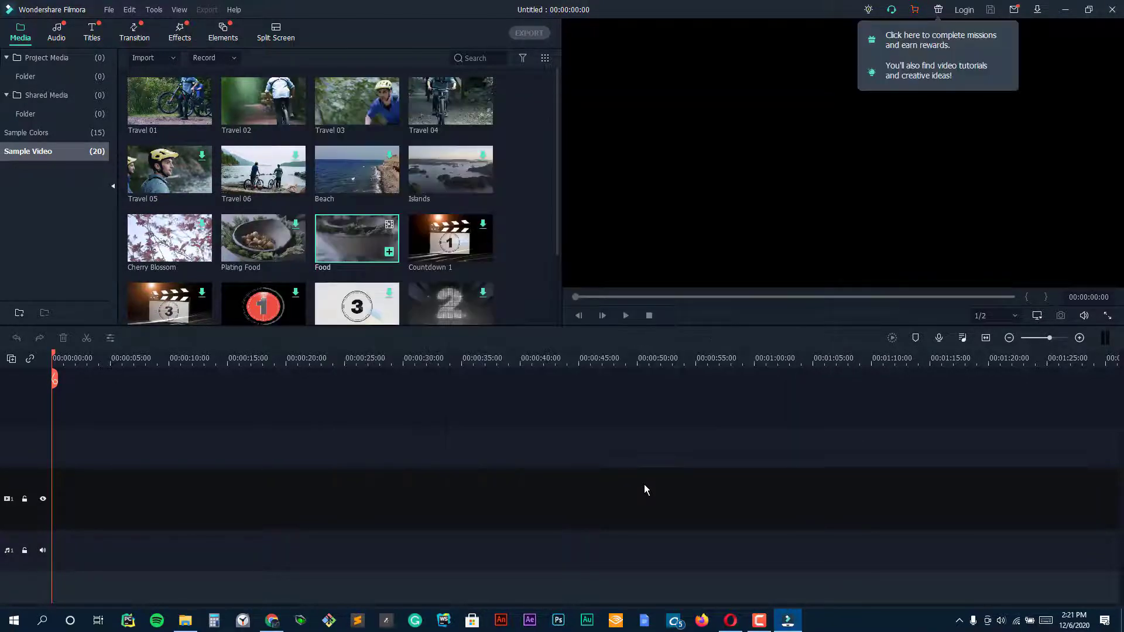
Step: Place Food, Countdown 8 and further sample clips on the video track, ending with the seaside shot
{"action": "left_click_drag", "start_coordinate": [356, 238], "coordinate": [80, 499]}
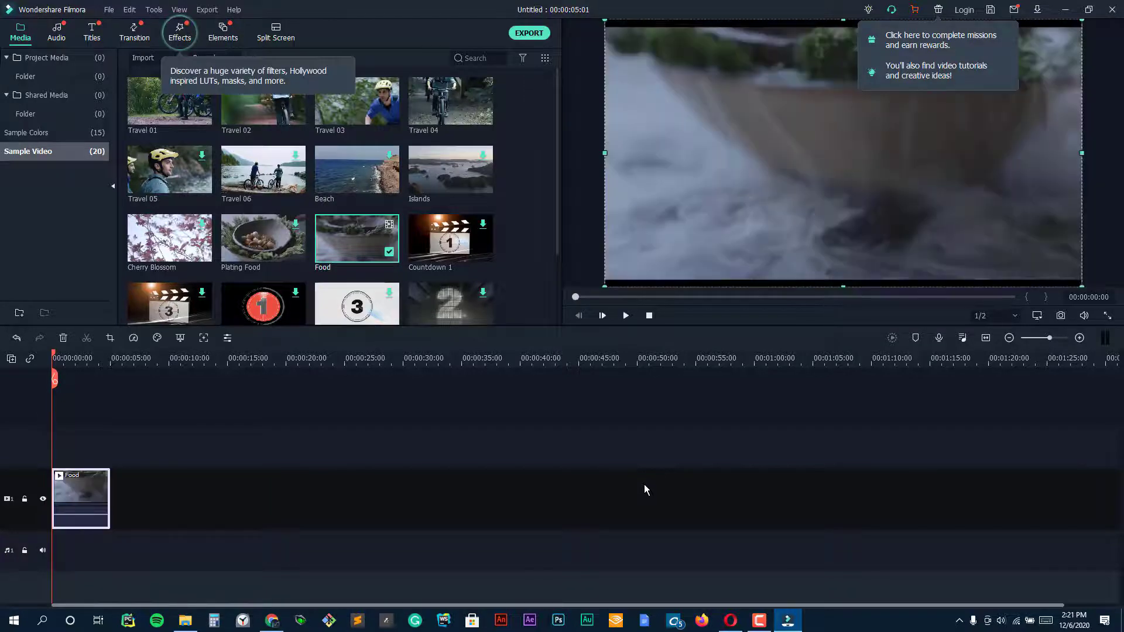
{"action": "left_click", "coordinate": [624, 315]}
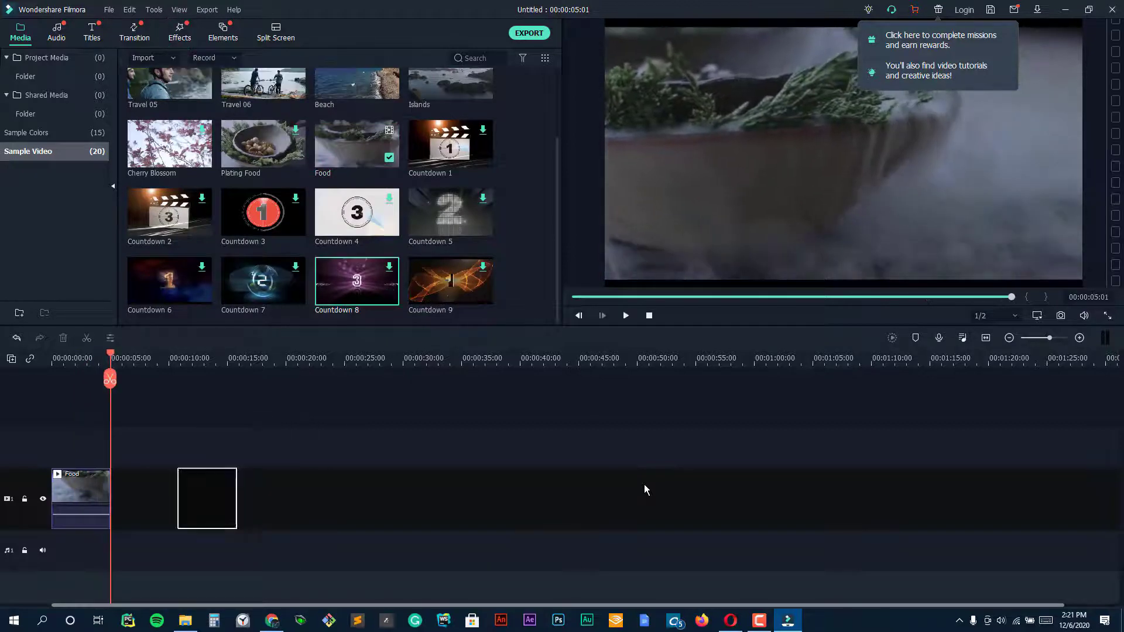
{"action": "left_click", "coordinate": [389, 267]}
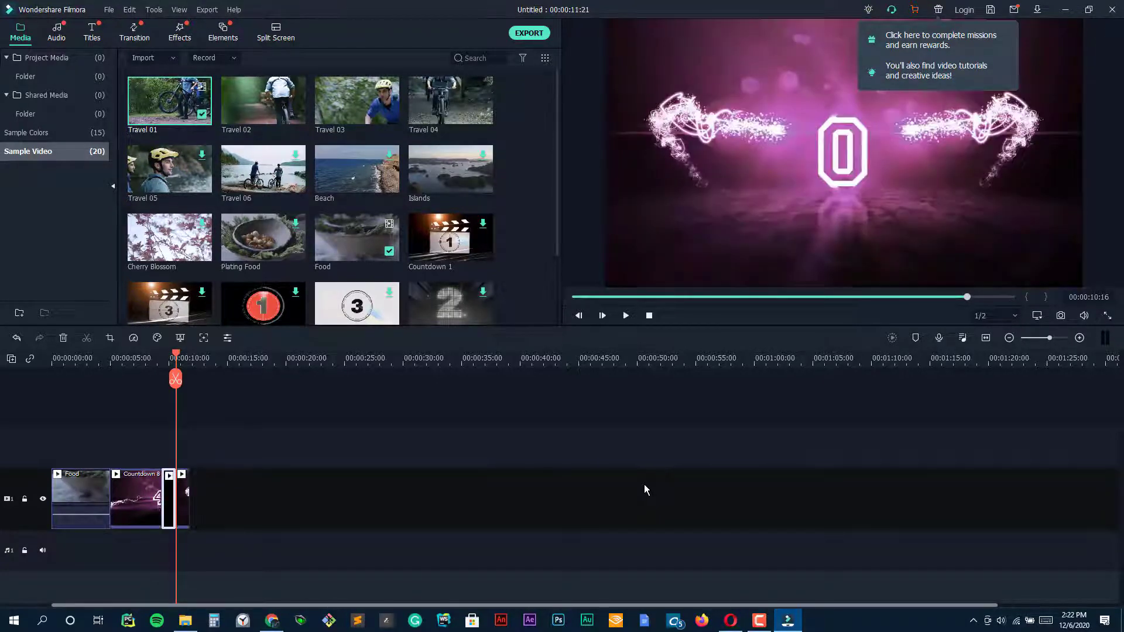
{"action": "mouse_move", "coordinate": [176, 378]}
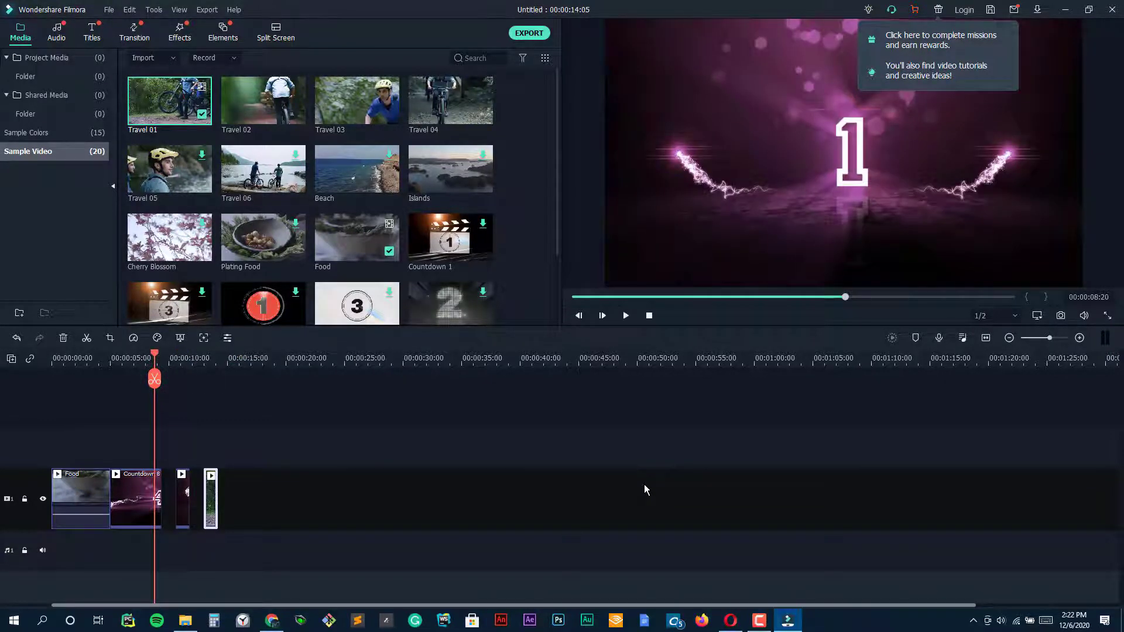
{"action": "left_click", "coordinate": [624, 315]}
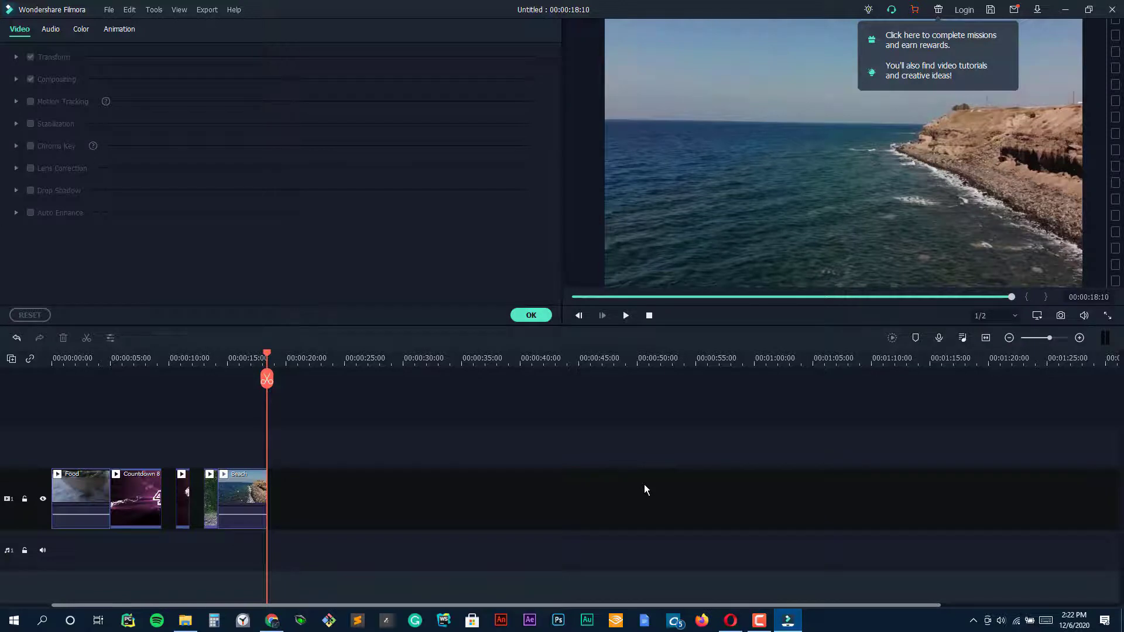
Step: Give the seaside clip the Slide Right preset animation, then decline exporting when closing Filmora
{"action": "left_click", "coordinate": [240, 498]}
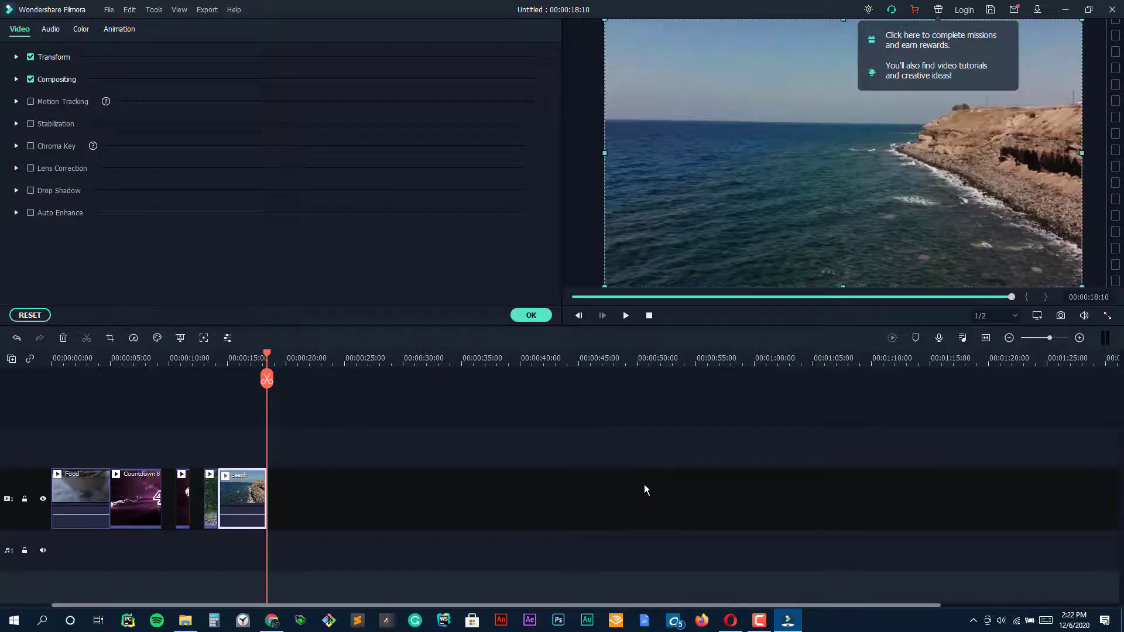
{"action": "left_click", "coordinate": [50, 28]}
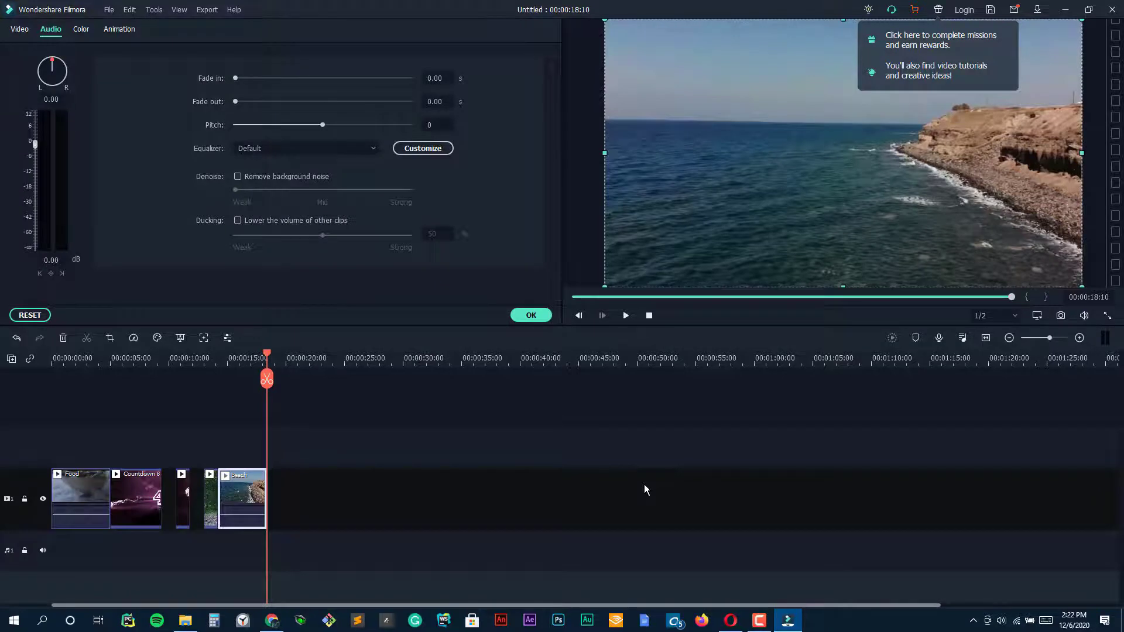
{"action": "left_click", "coordinate": [119, 29]}
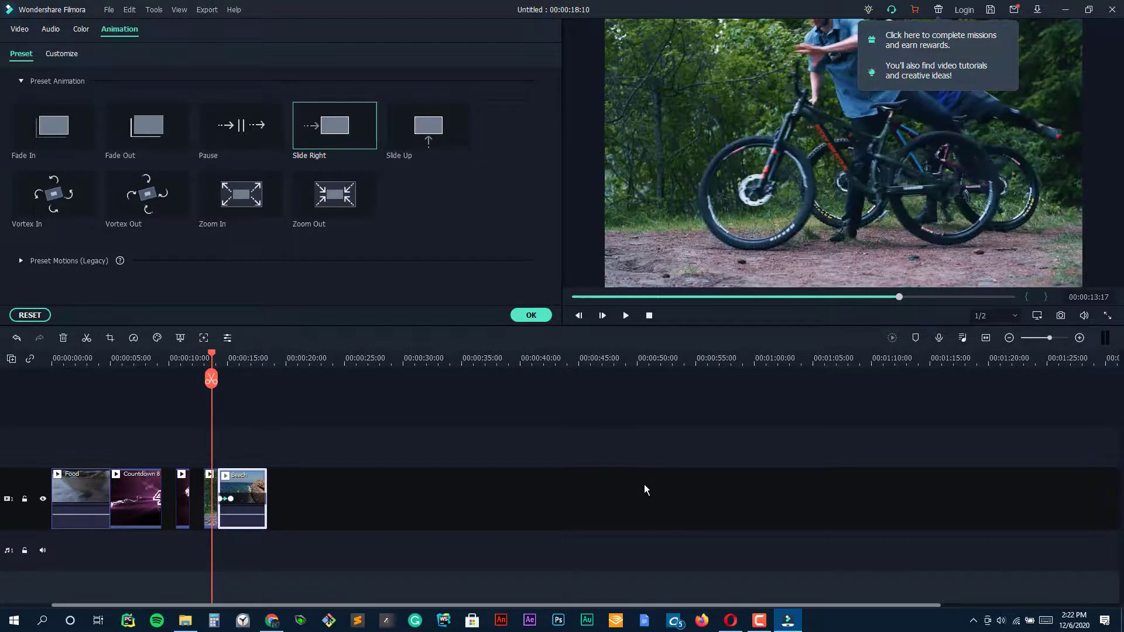
{"action": "left_click", "coordinate": [624, 315]}
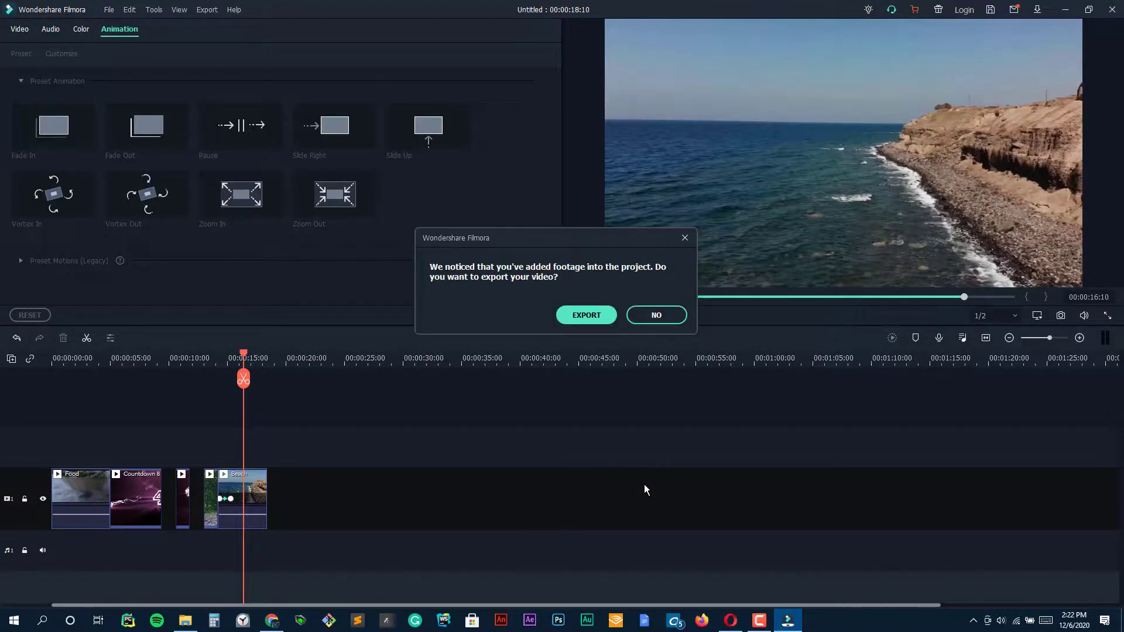
{"action": "left_click", "coordinate": [655, 315]}
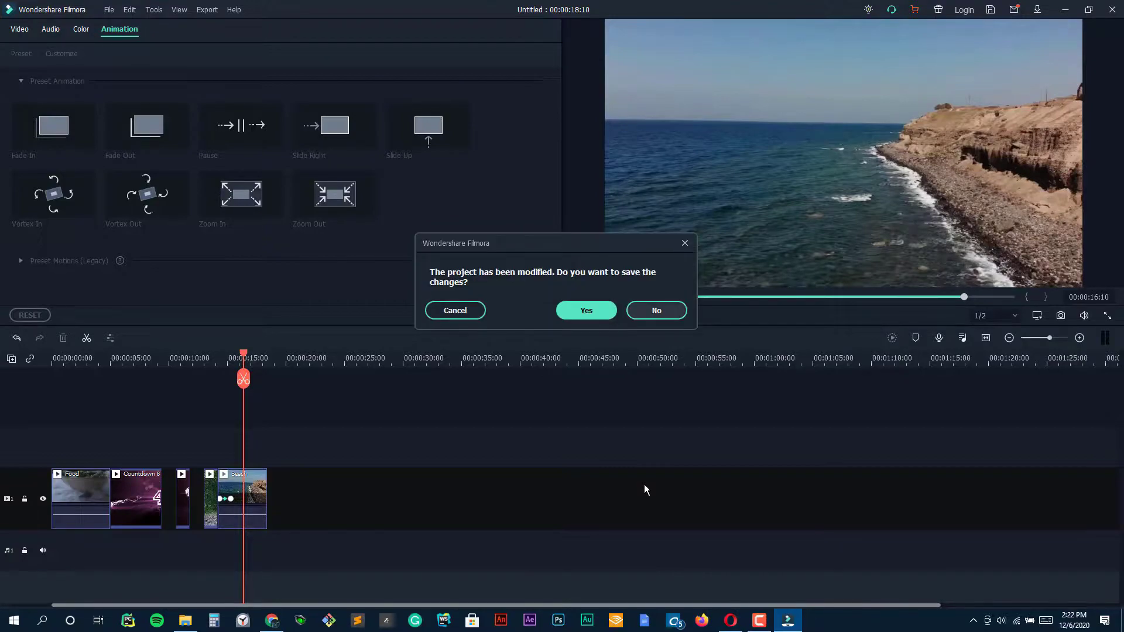